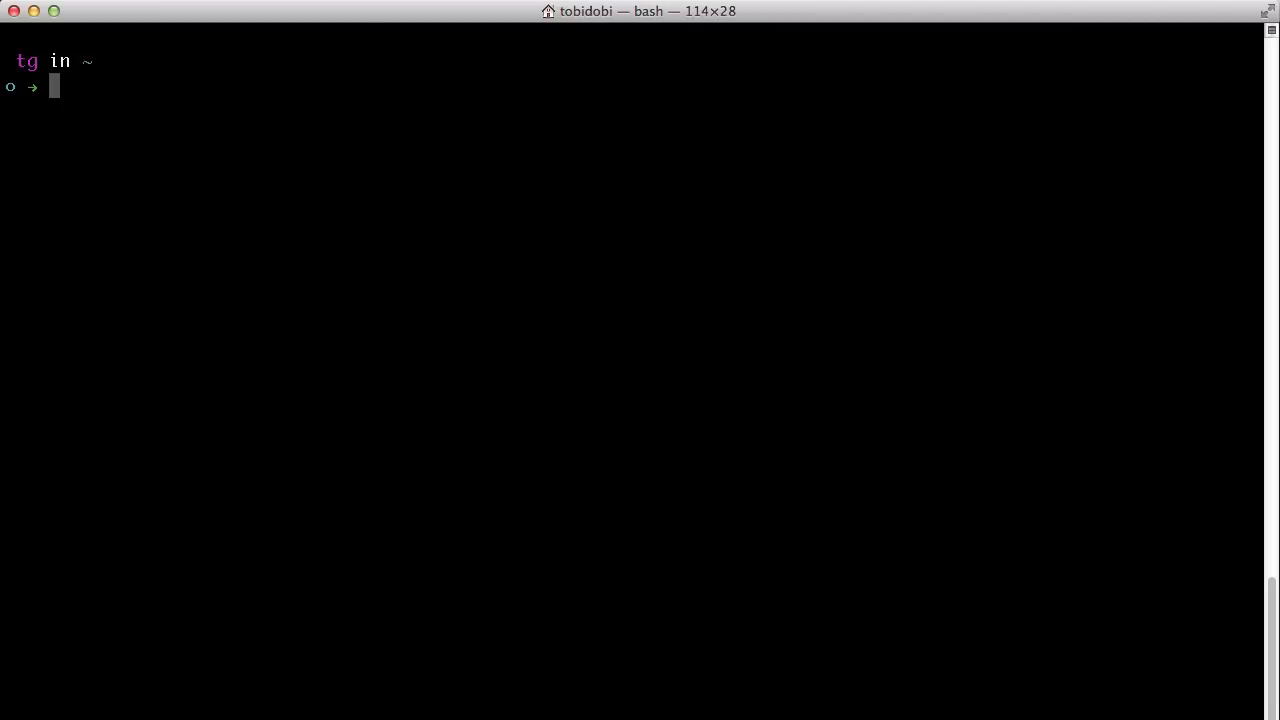
Move into ~/projects, list its contents, and begin a git clone command
{"action": "type", "text": "cd ~/projects"}
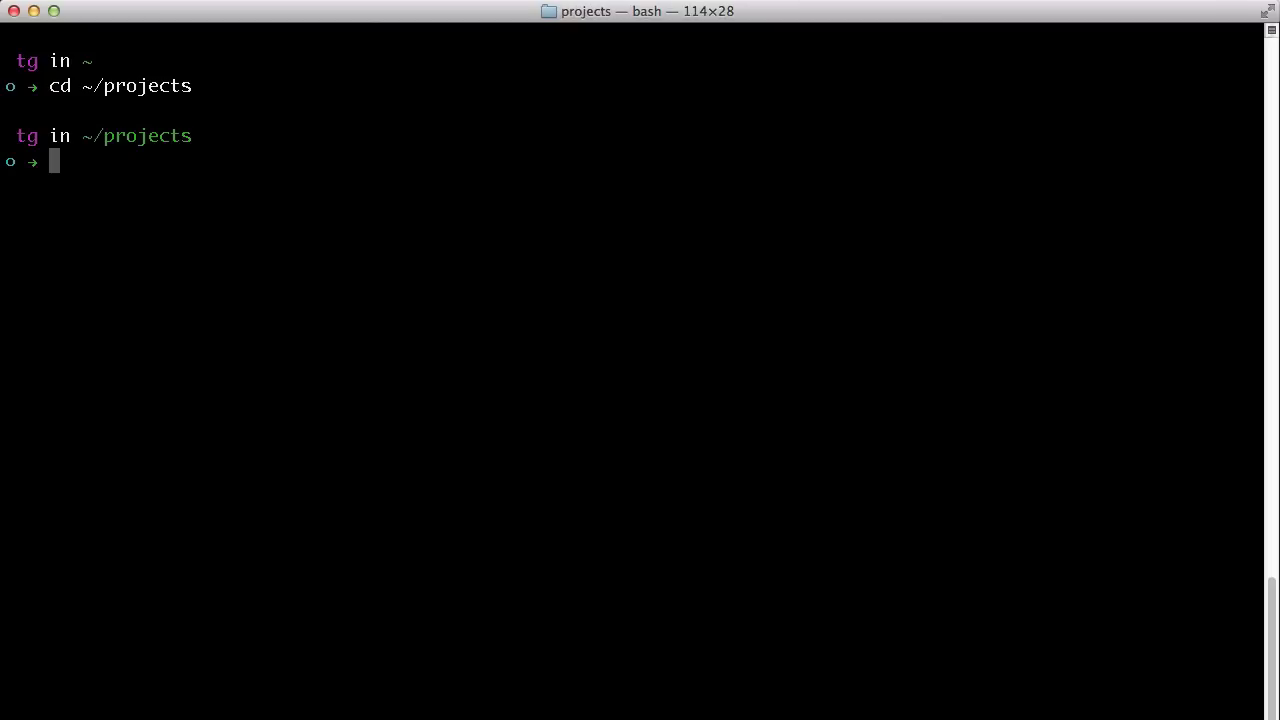
{"action": "type", "text": "ls -la"}
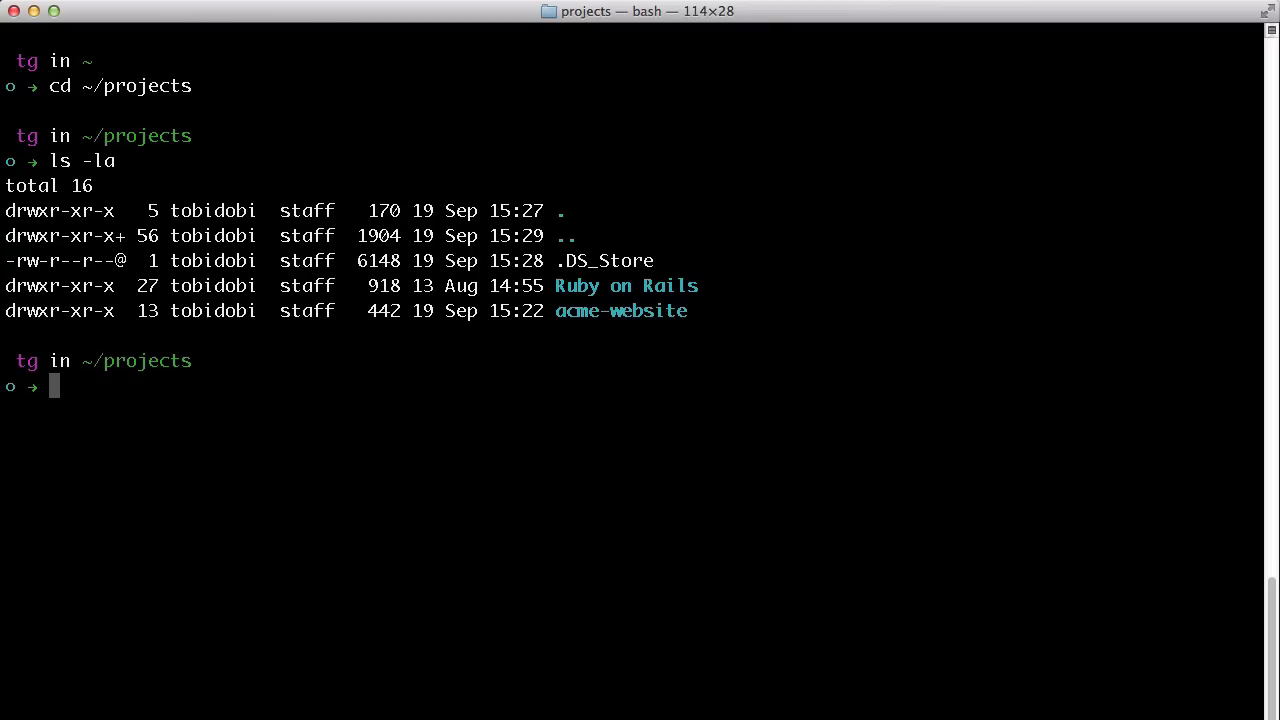
{"action": "type", "text": "git clone"}
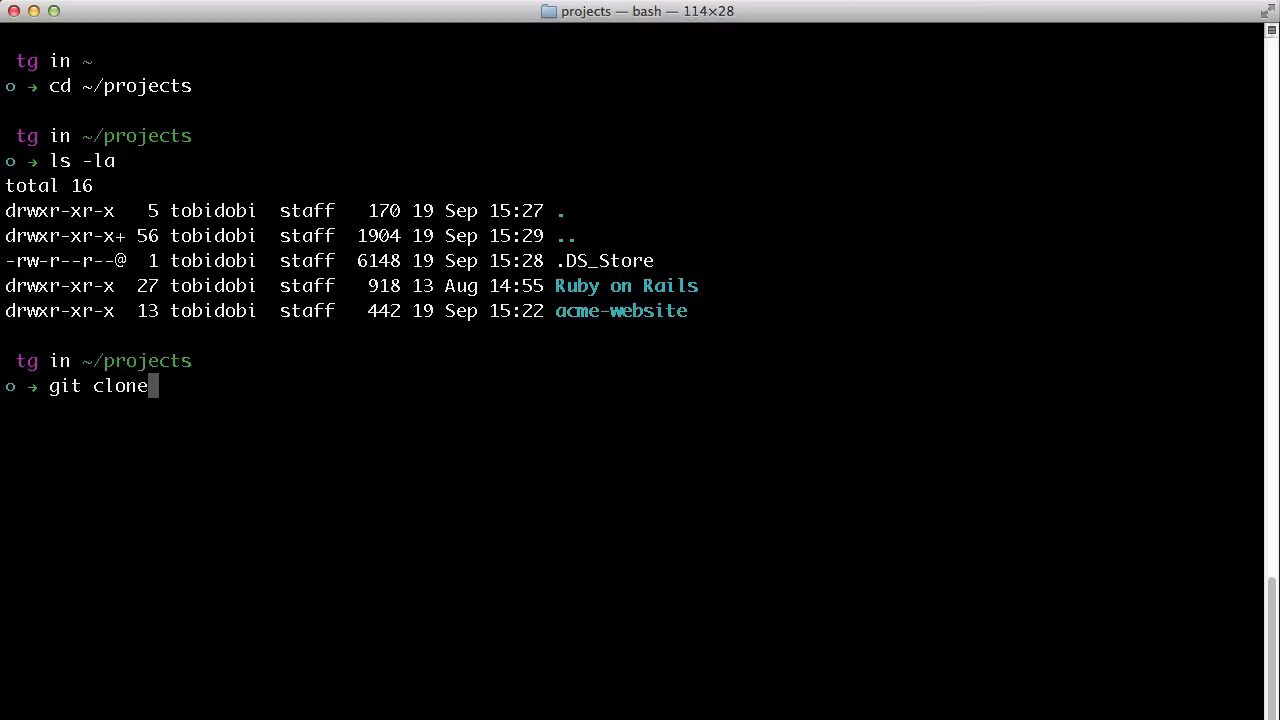
{"action": "type", "text": "https://github.com/jquery/jquery.git"}
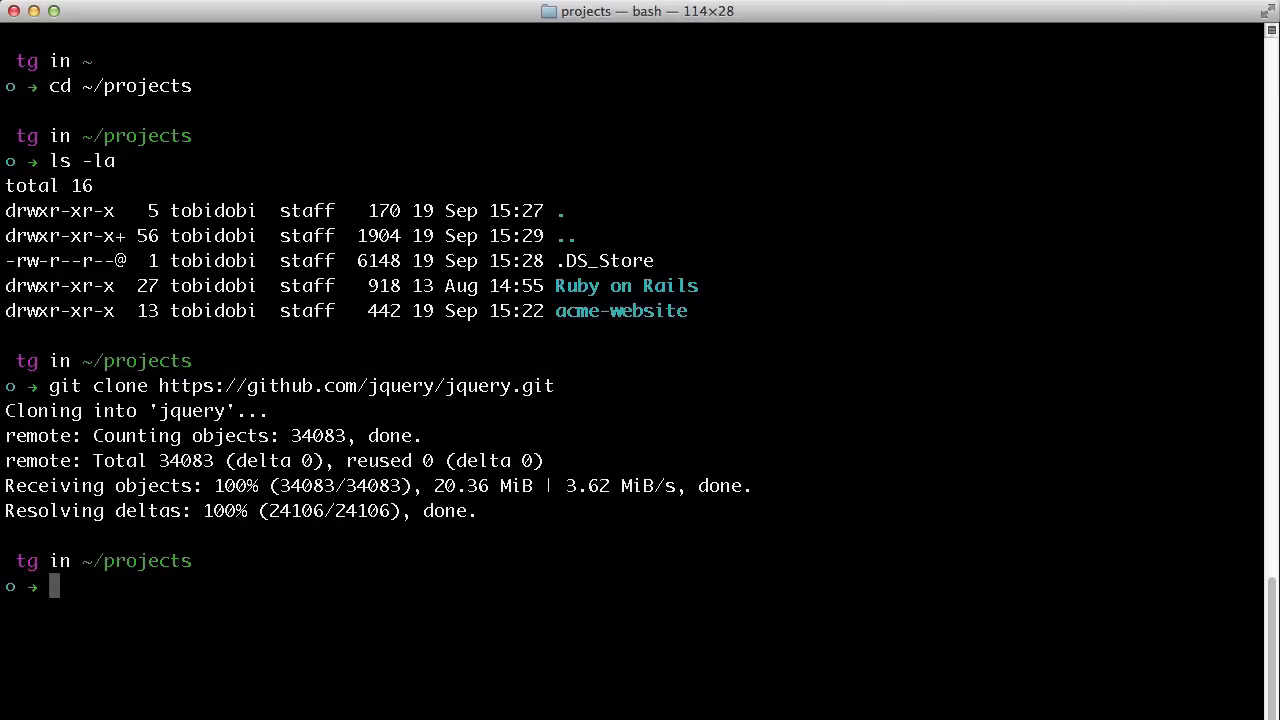
{"action": "type", "text": "ls -la"}
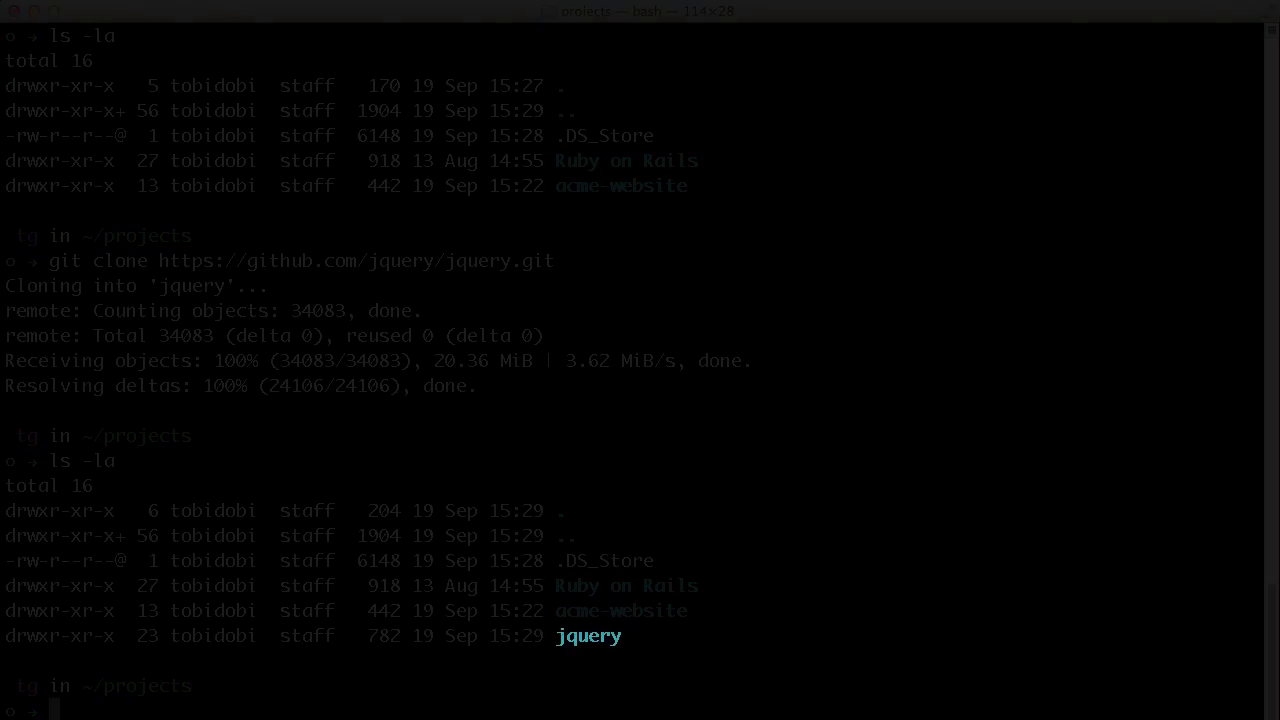
Enter the jquery folder and list all its files, including .git, on branch master
{"action": "type", "text": "cd jquery/"}
{"action": "type", "text": "l"}
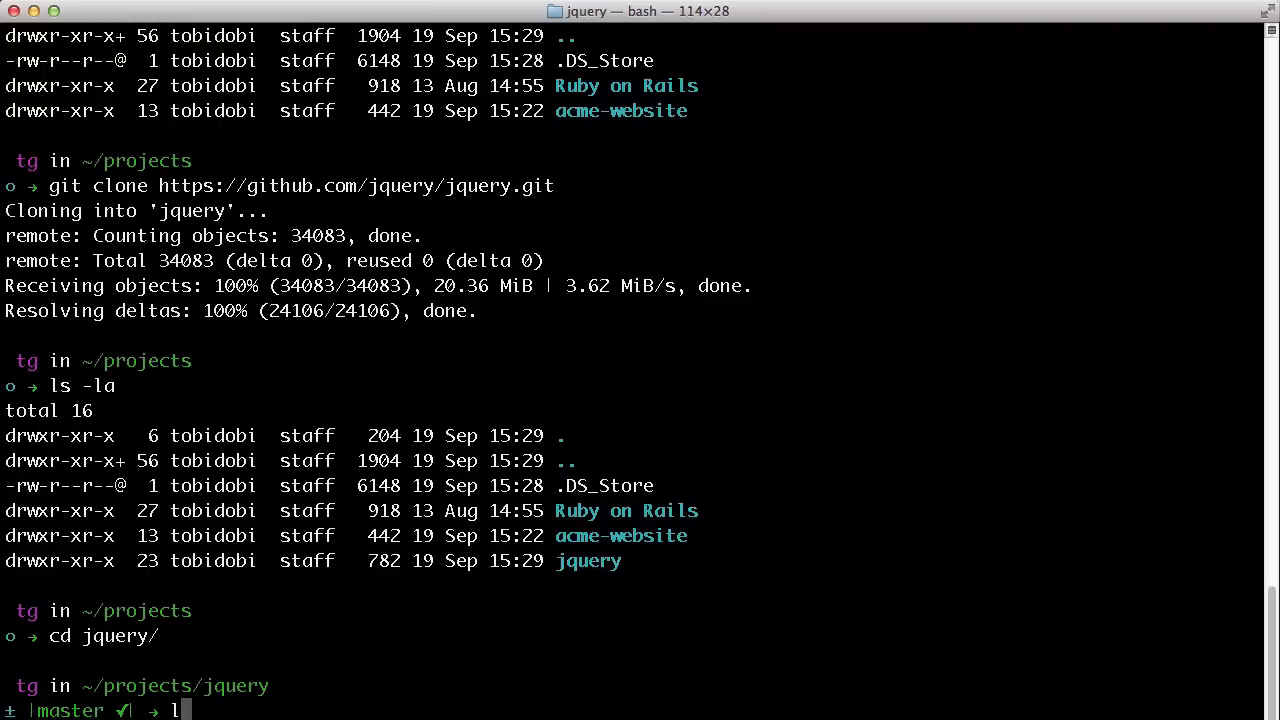
{"action": "key", "text": "Return"}
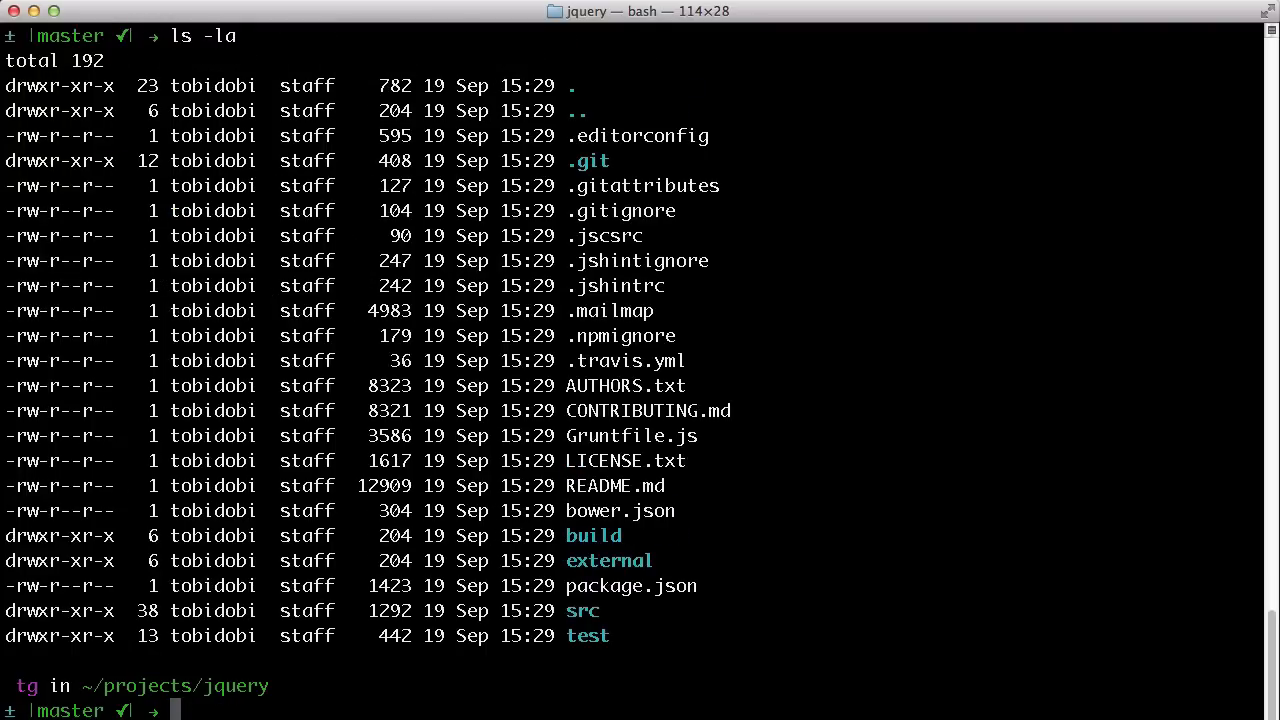